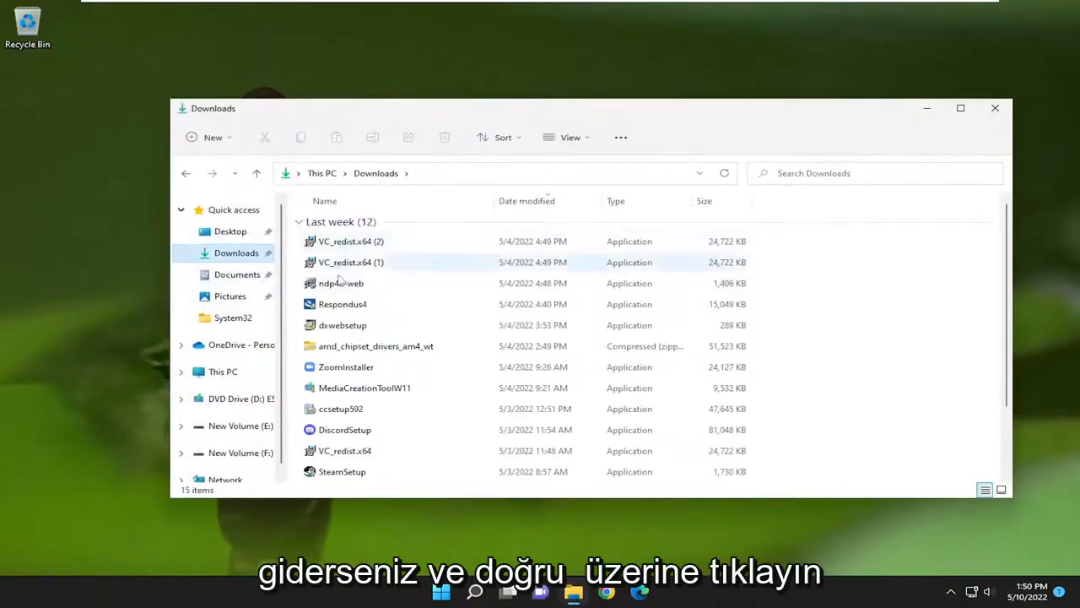
- Open the Properties dialog for the VC_redist.x64 (2) installer in Downloads
right_click(346, 241)
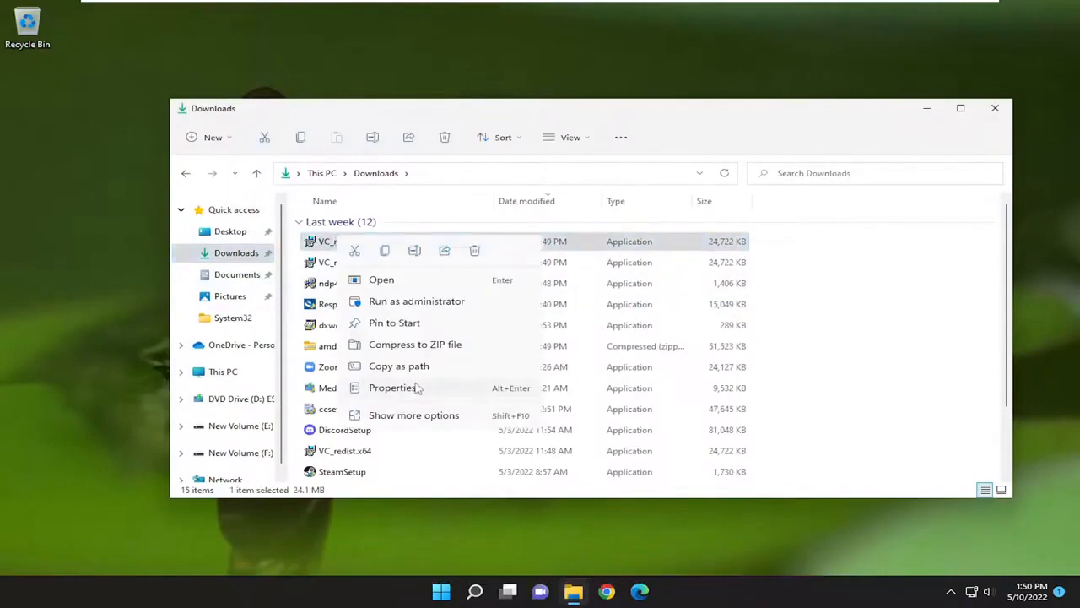
click(392, 386)
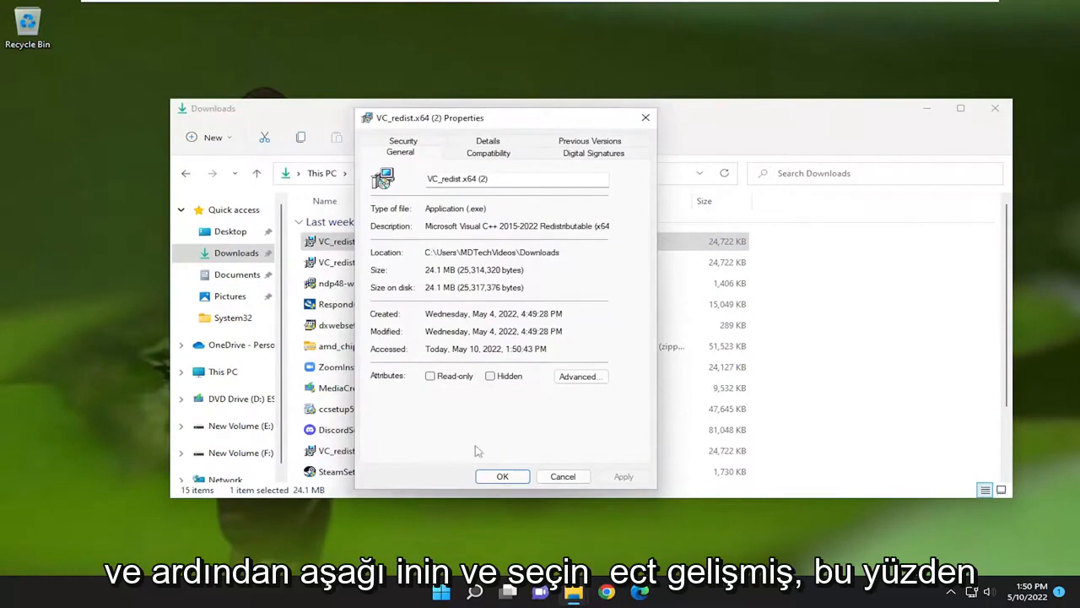
click(581, 376)
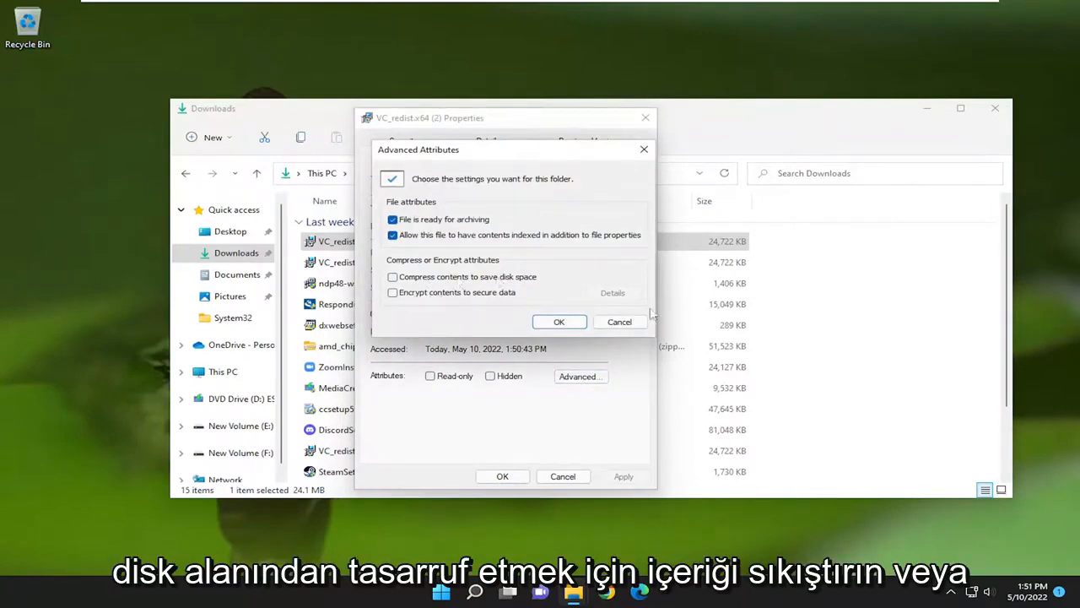
mouse_move(996, 212)
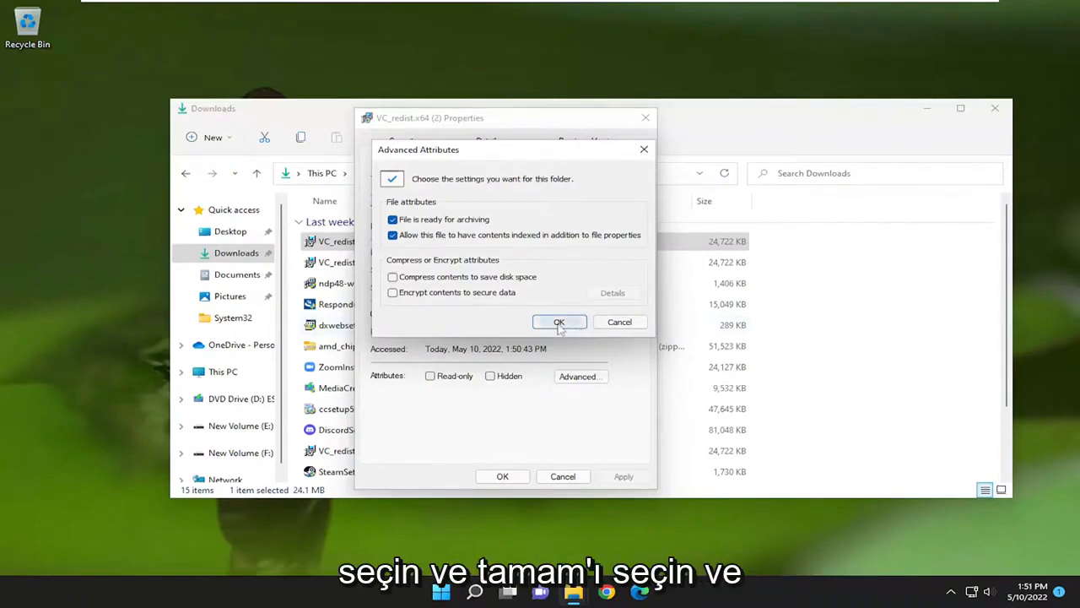
click(558, 321)
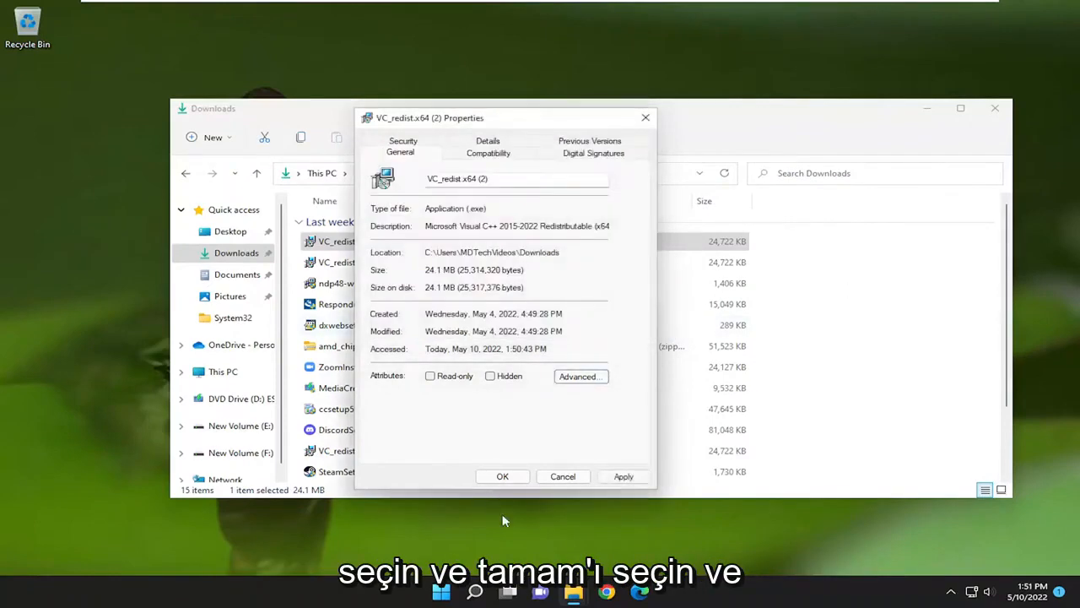